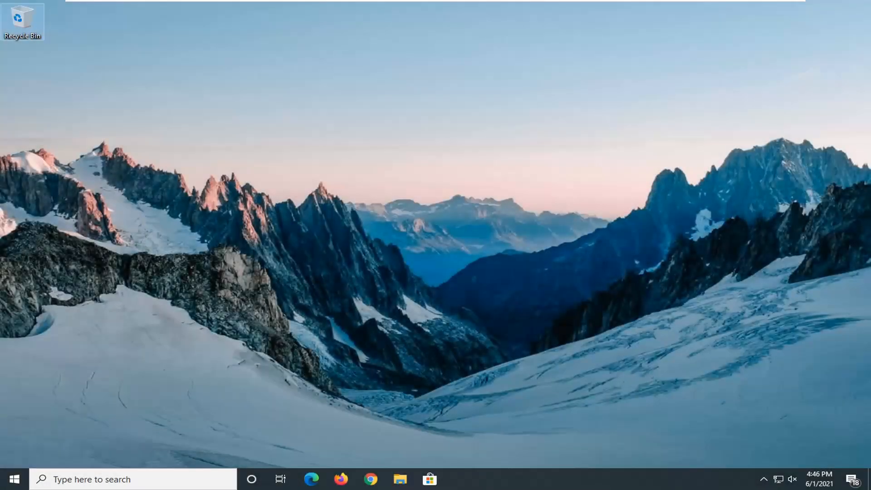
{"action": "mouse_move", "coordinate": [469, 231]}
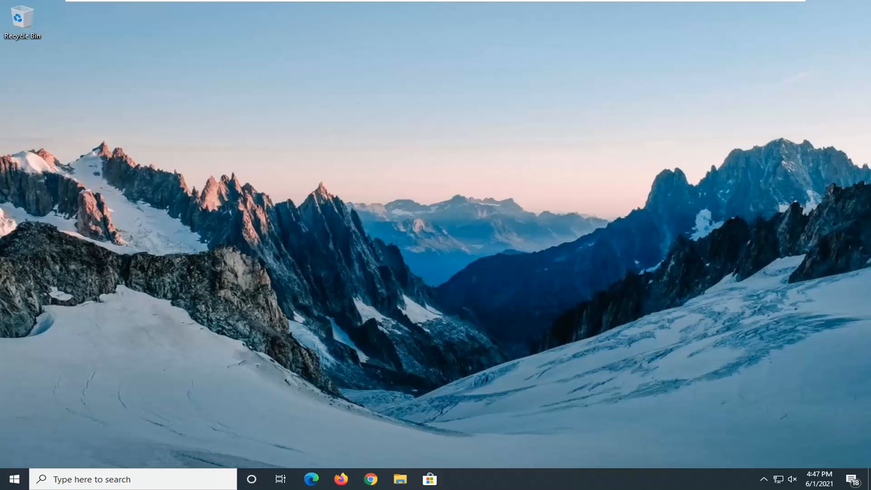
{"action": "mouse_move", "coordinate": [304, 379]}
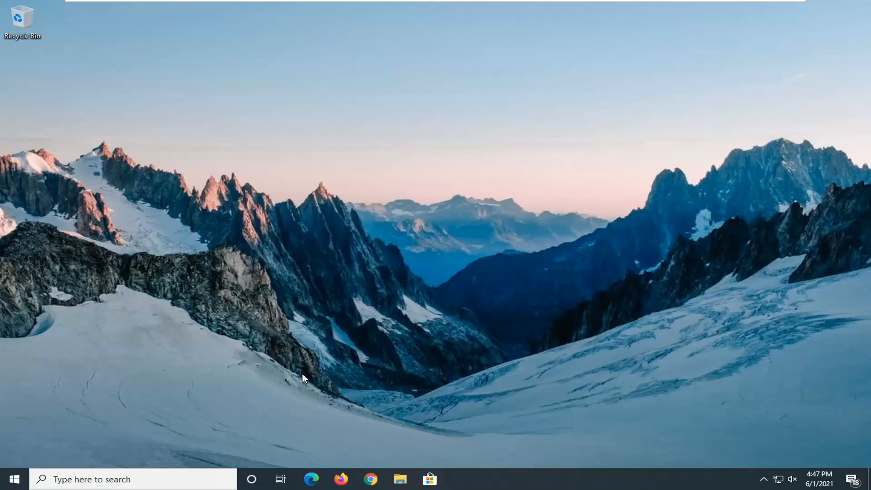
- Launch Microsoft Edge from the taskbar so it loads the Google homepage
{"action": "left_click", "coordinate": [280, 479]}
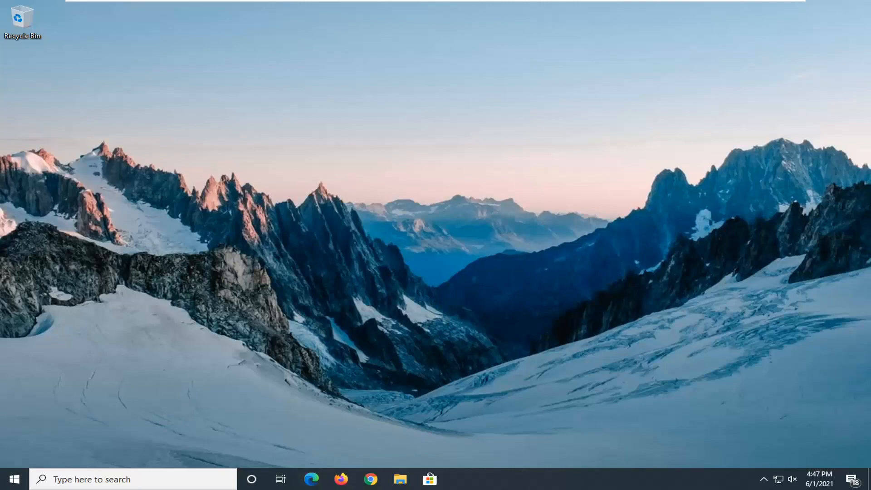
{"action": "left_click", "coordinate": [311, 479]}
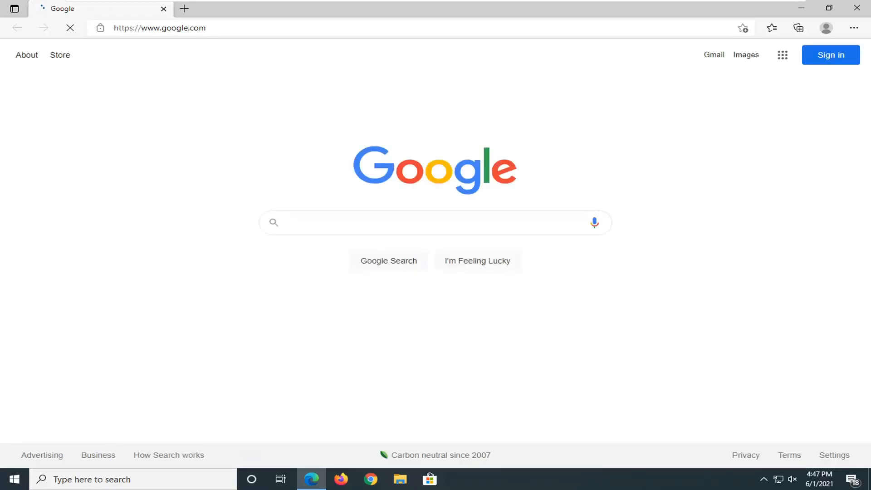
- Go to Help and feedback > About Microsoft Edge to see version 91.0.864.37
{"action": "left_click", "coordinate": [435, 223]}
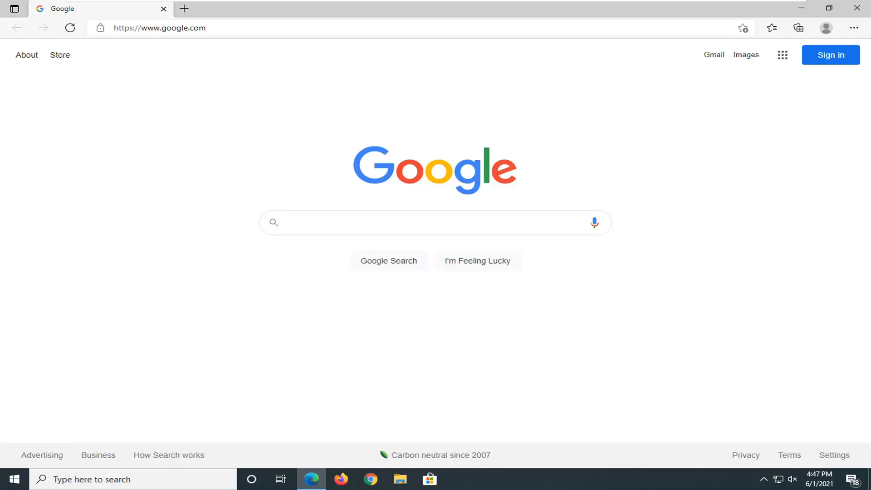
{"action": "left_click", "coordinate": [435, 223]}
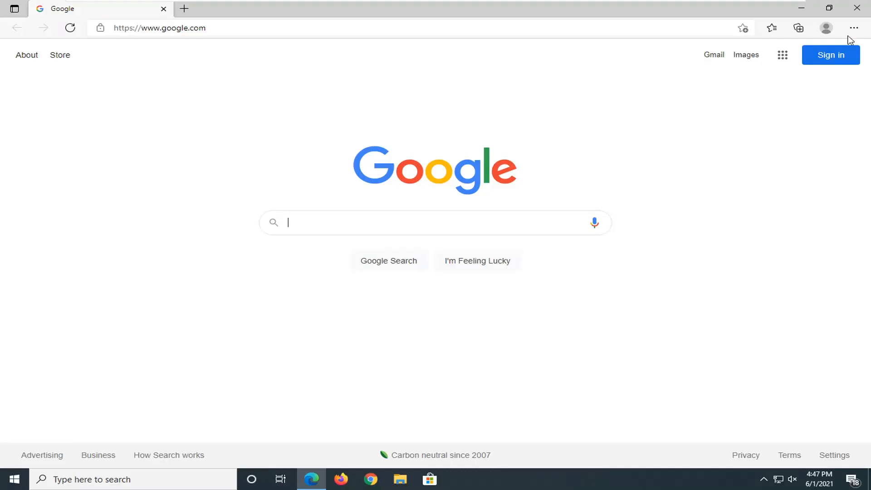
{"action": "mouse_move", "coordinate": [858, 23]}
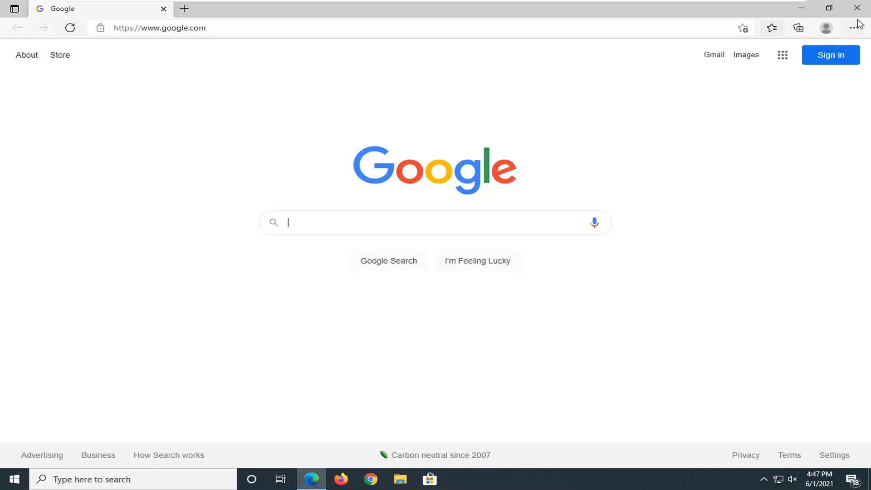
{"action": "left_click", "coordinate": [854, 28]}
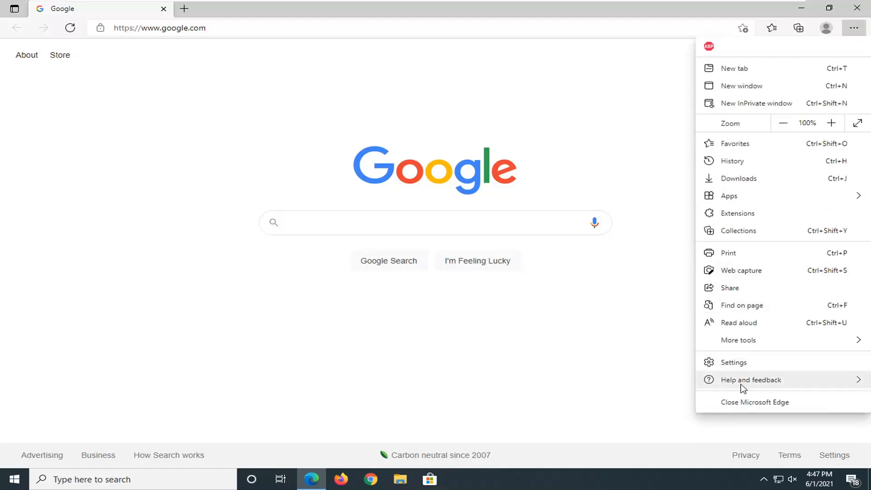
{"action": "left_click", "coordinate": [750, 379]}
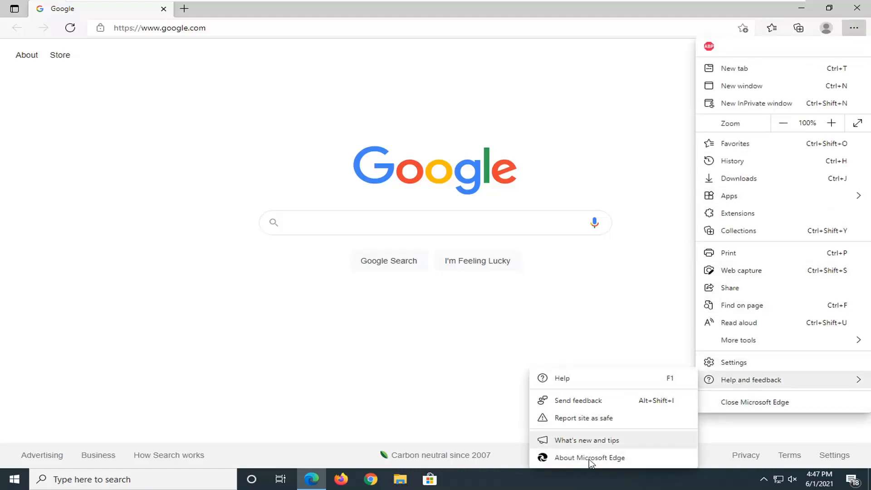
{"action": "left_click", "coordinate": [589, 457]}
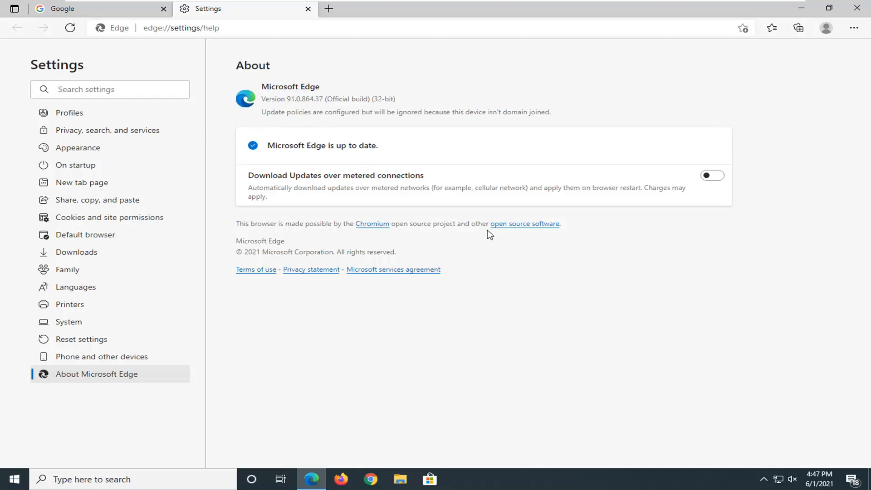
{"action": "mouse_move", "coordinate": [858, 10]}
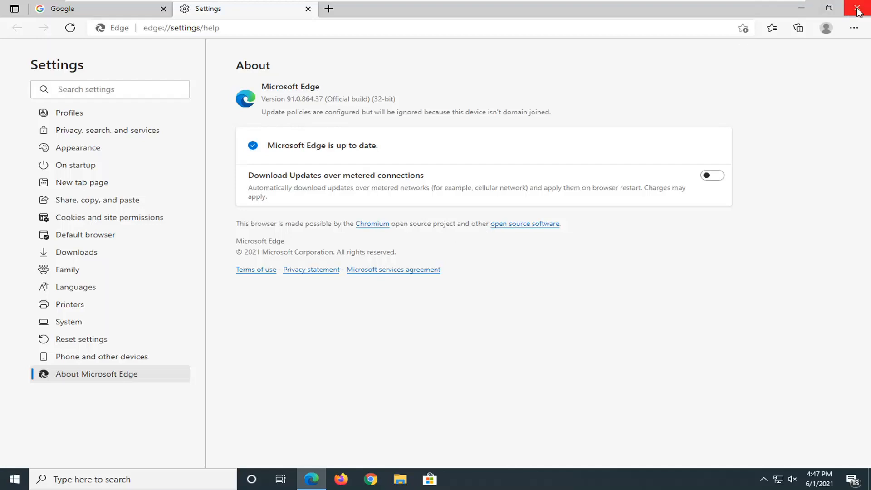
- Close the Edge window after confirming it is up to date
{"action": "left_click", "coordinate": [858, 9]}
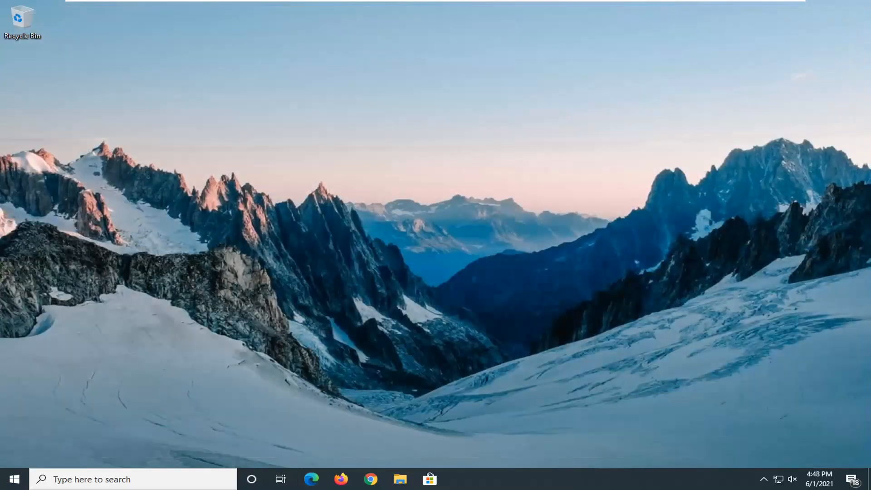